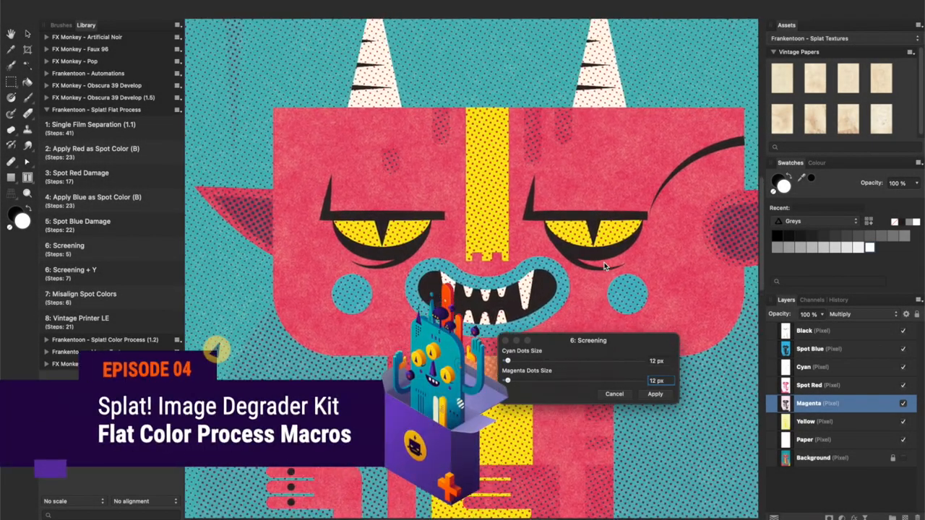
Apply the Screening macro with 12 px Cyan and Magenta dot sizes
click(654, 394)
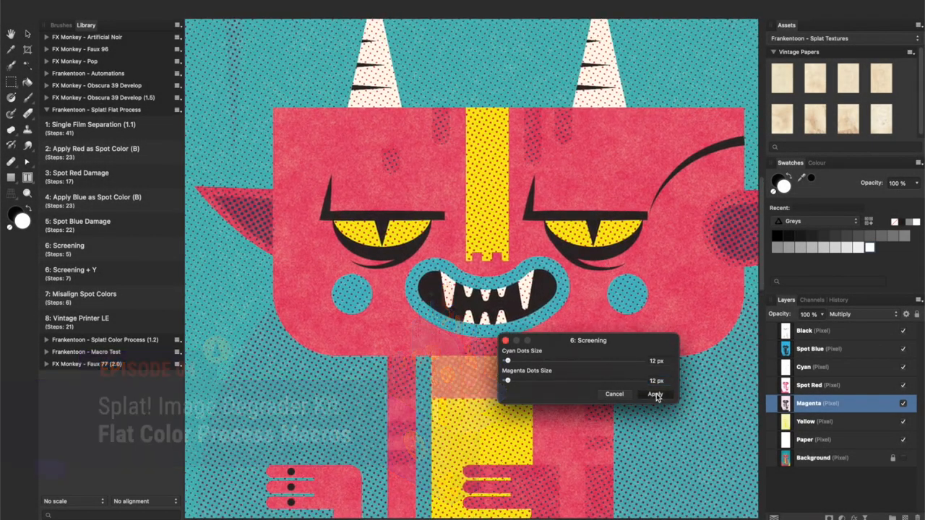
click(656, 395)
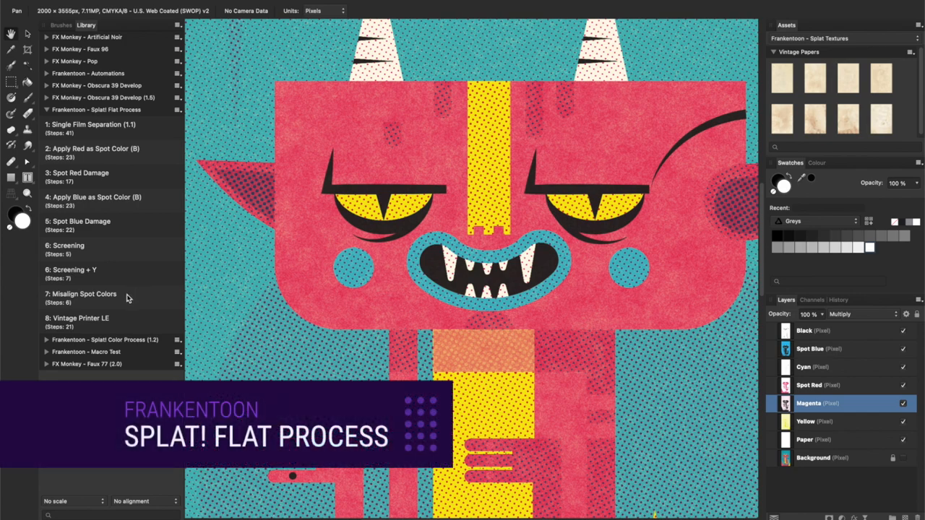
click(808, 349)
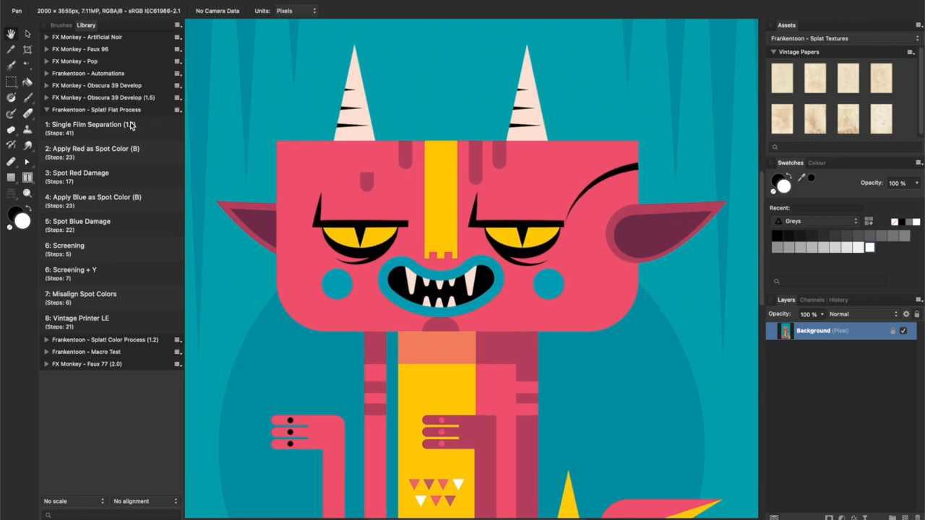
Run Single Film Separation and Apply Red as Spot Color, then Spot Red Damage with raised ink damage
click(90, 126)
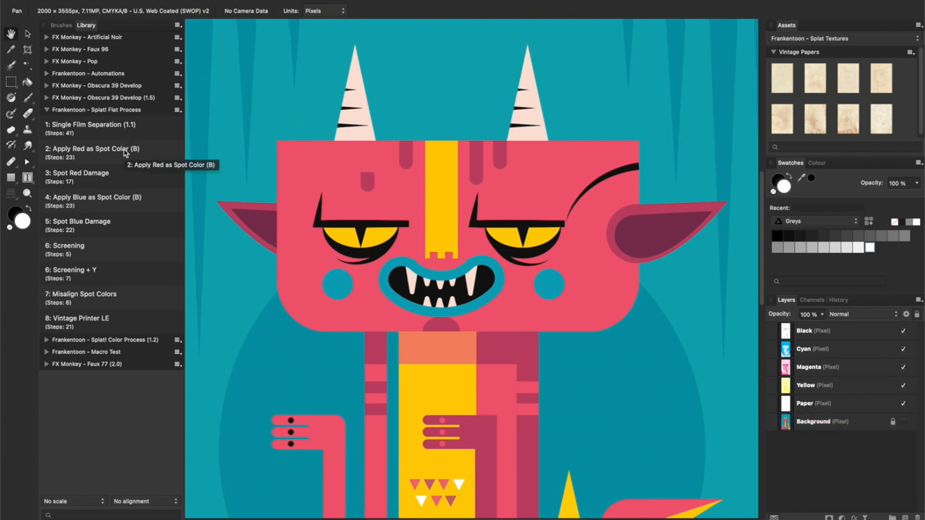
click(92, 148)
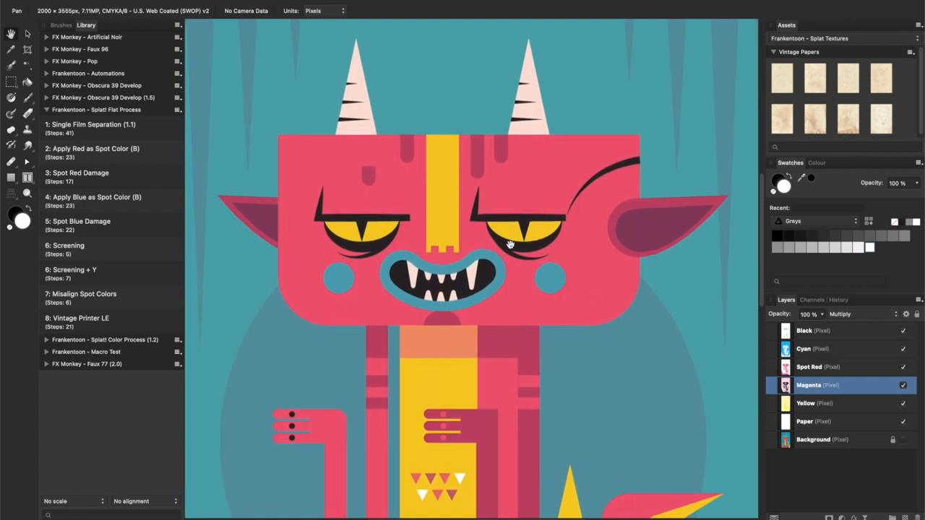
mouse_move(146, 136)
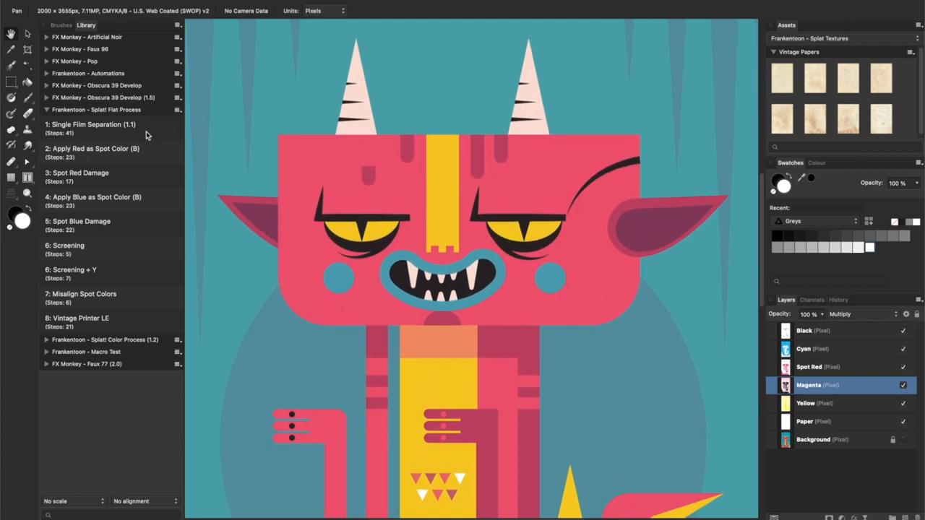
mouse_move(107, 176)
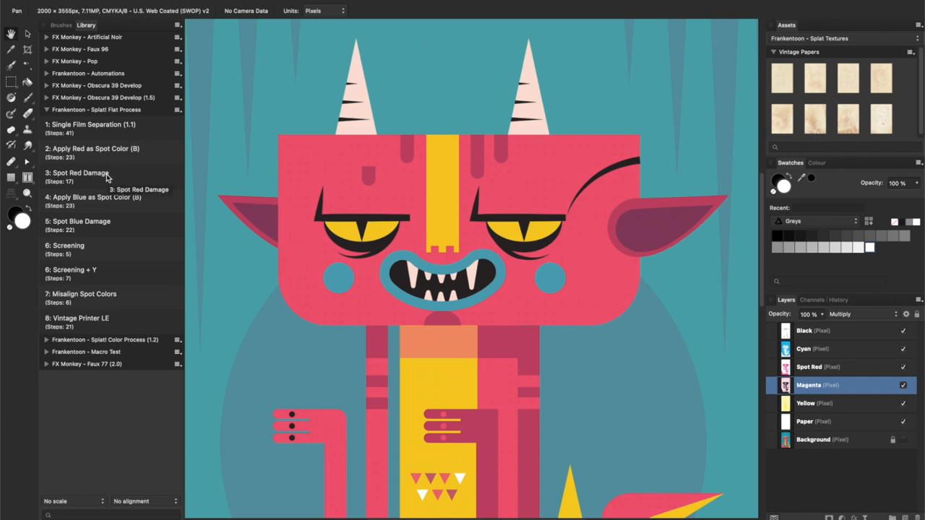
click(77, 172)
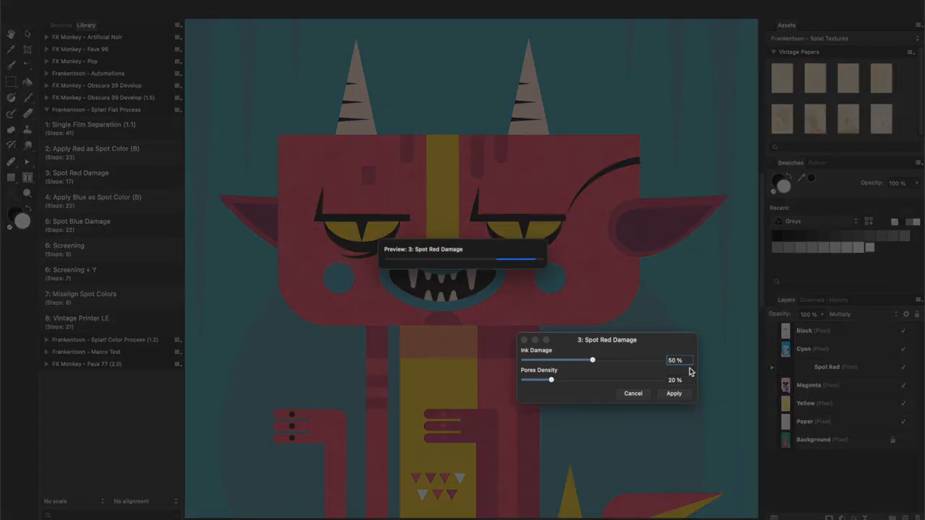
drag(552, 380, 566, 379)
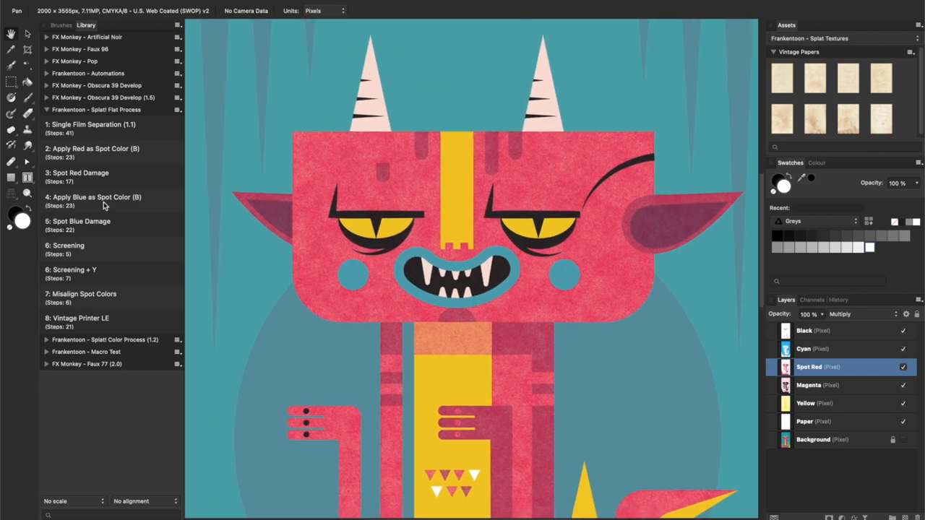
Add a spot blue layer and damage it with 70% scratches and intensity 2
click(92, 197)
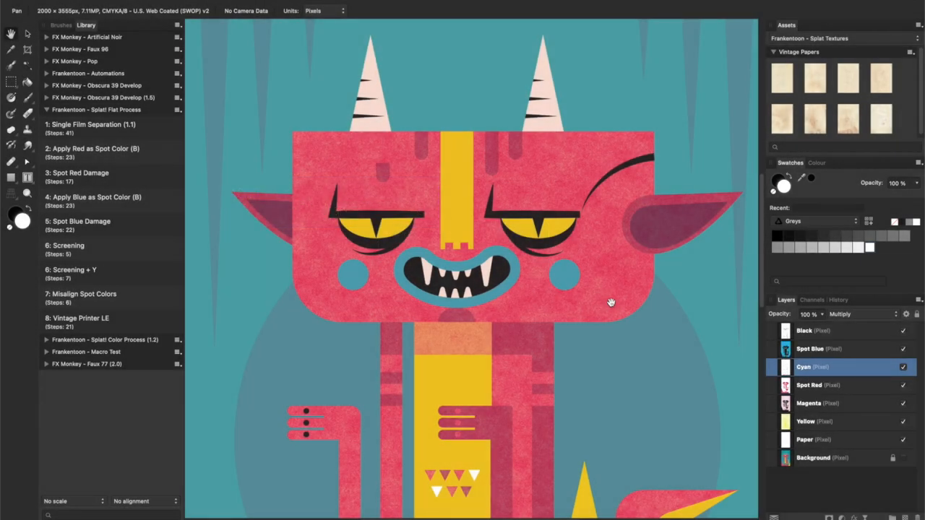
mouse_move(480, 220)
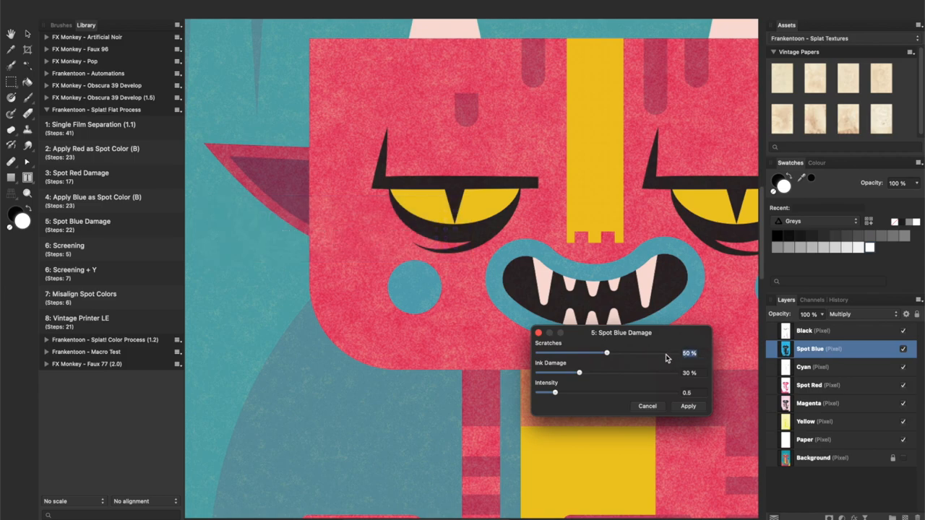
drag(607, 353, 635, 353)
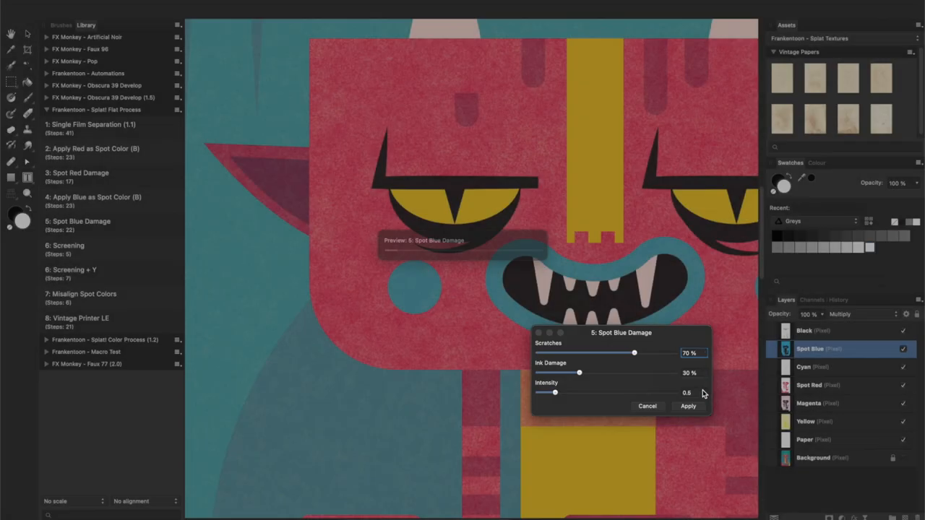
drag(555, 392, 607, 392)
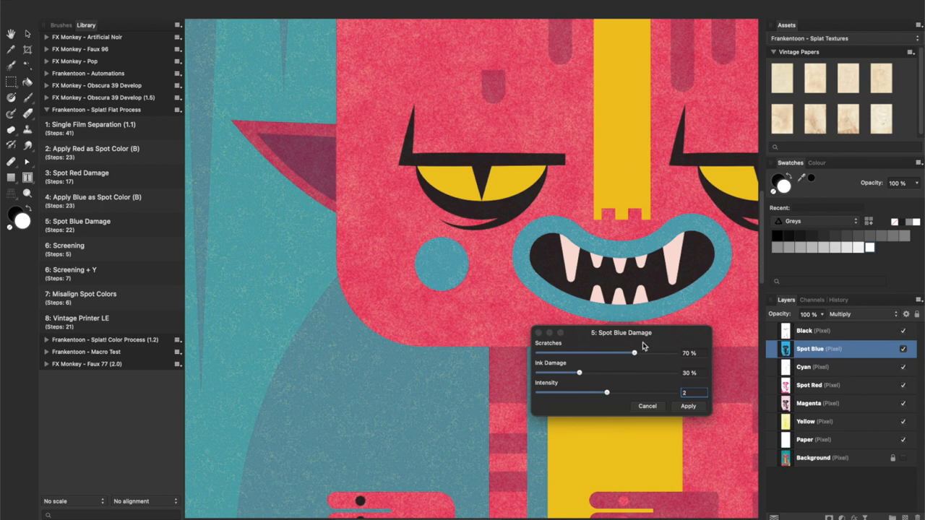
mouse_move(589, 353)
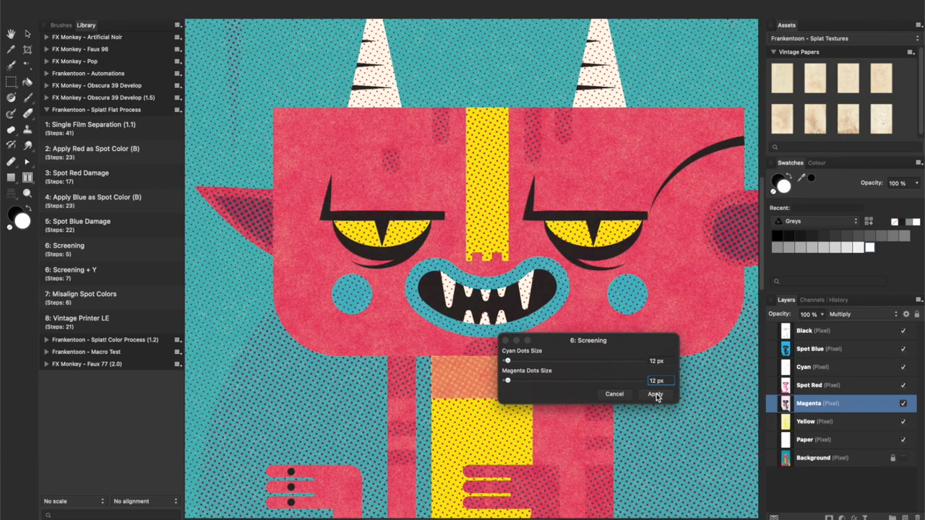
Apply the 12 px halftone screening, then inspect the lower body and lower-left corner
click(656, 394)
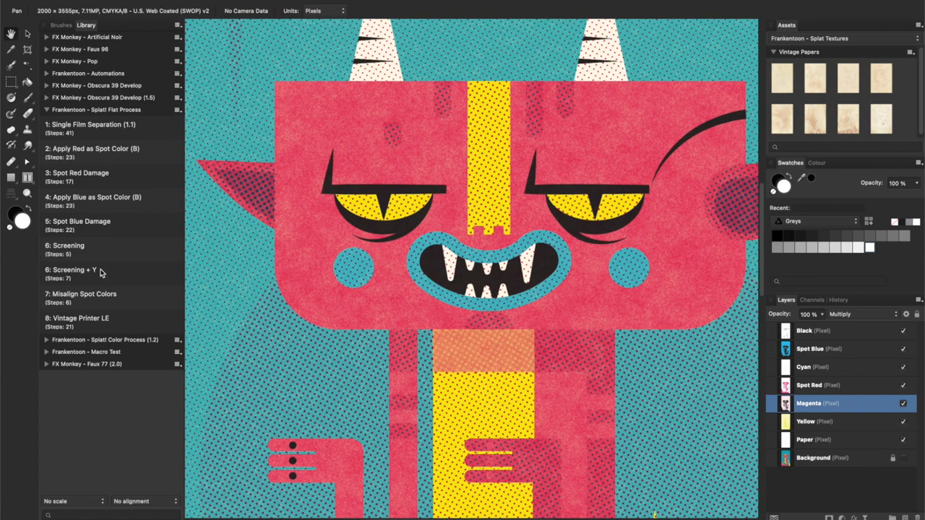
mouse_move(127, 298)
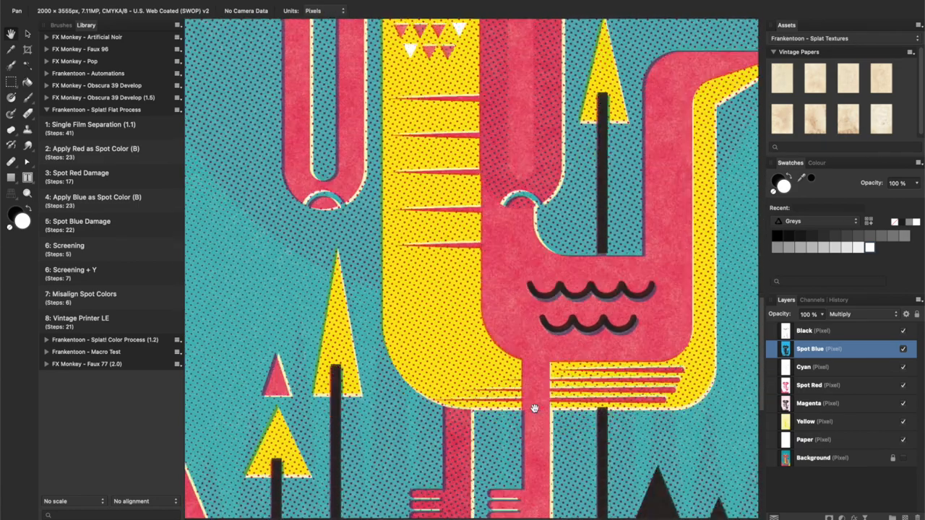
drag(534, 408, 527, 320)
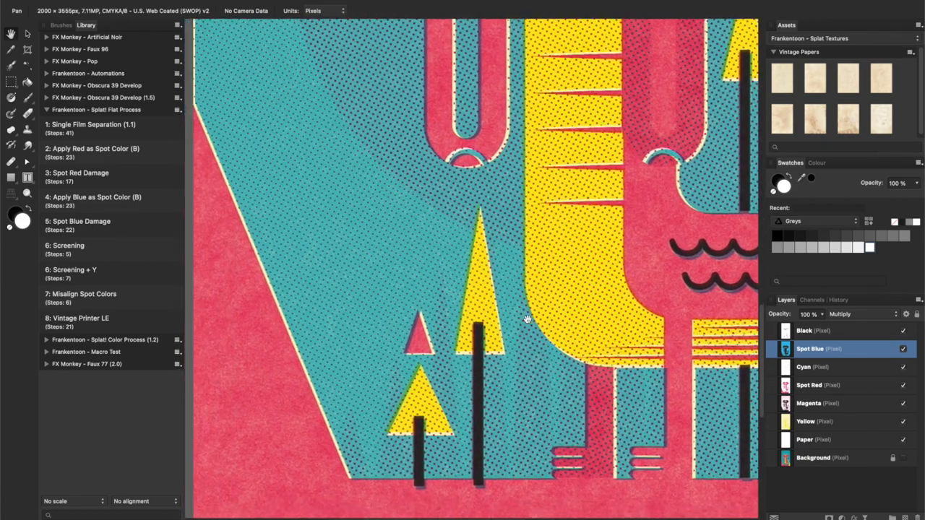
drag(527, 319, 639, 365)
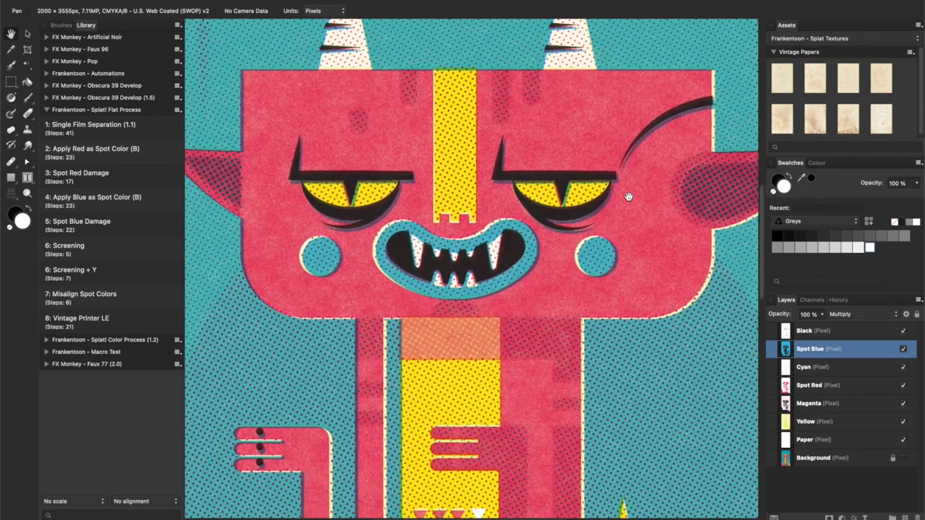
Apply Vintage Printer LE with Paper Age 70%, Line Work Temperature -15% and a rotated colour shift
click(80, 318)
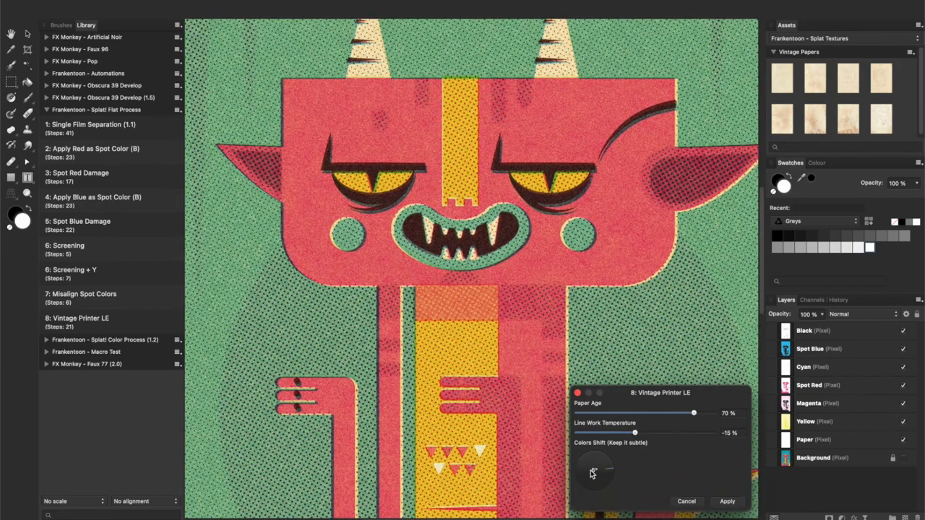
drag(593, 466, 600, 473)
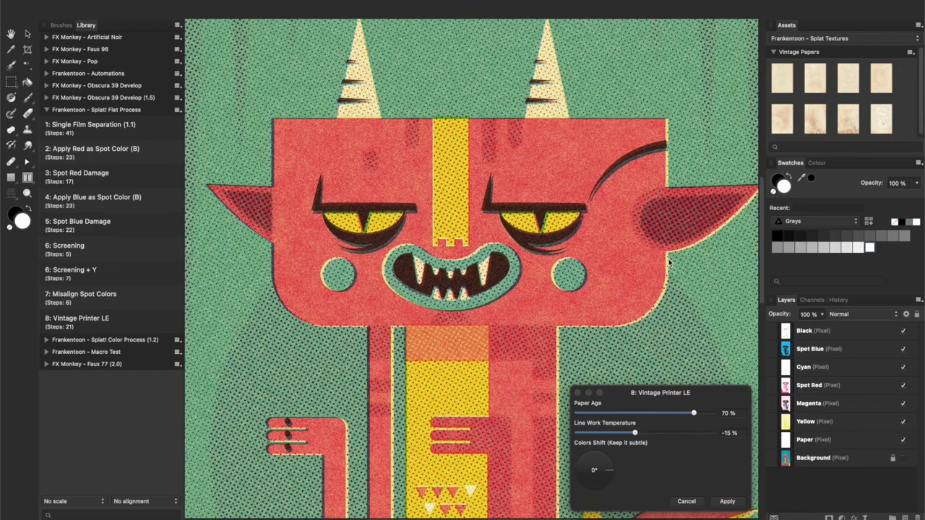
click(728, 502)
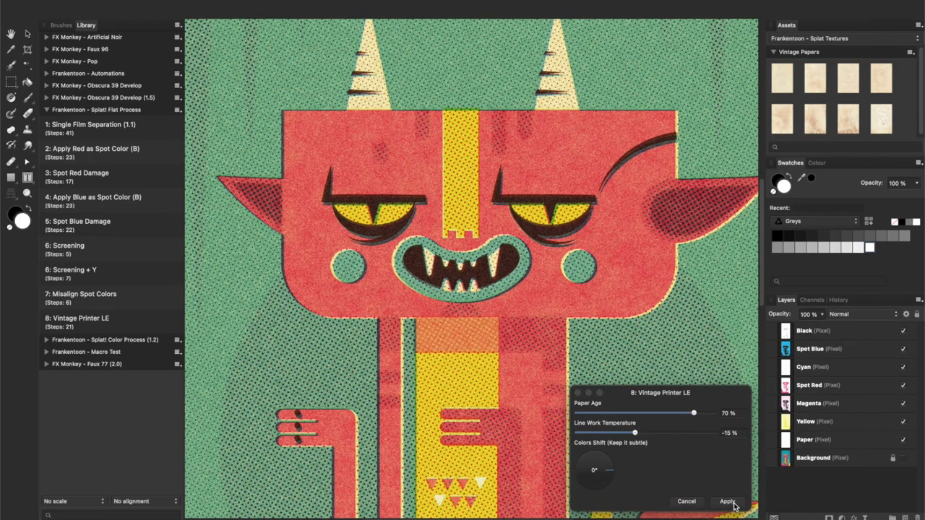
click(726, 502)
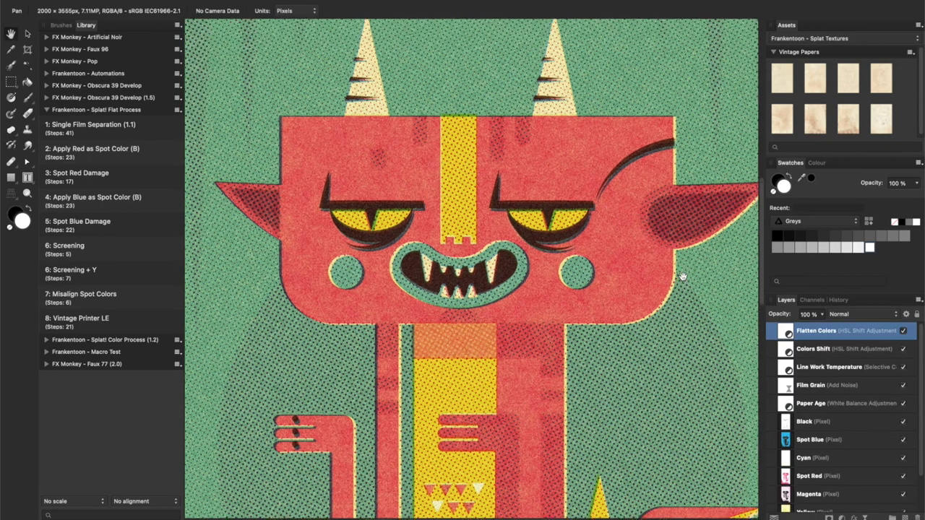
scroll(down, 3)
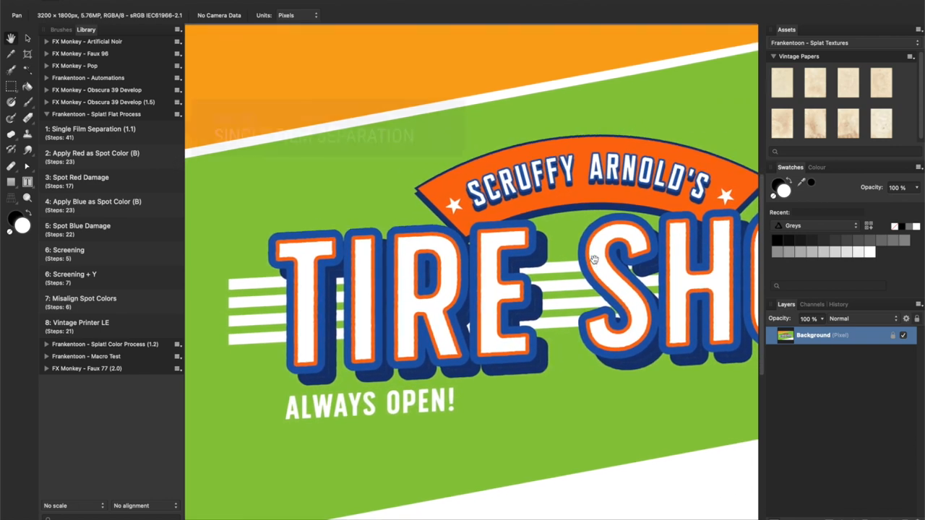
Separate the logo into CMYK plates, add spot red, and damage it (Ink Damage 50%, Pores 30%)
click(92, 132)
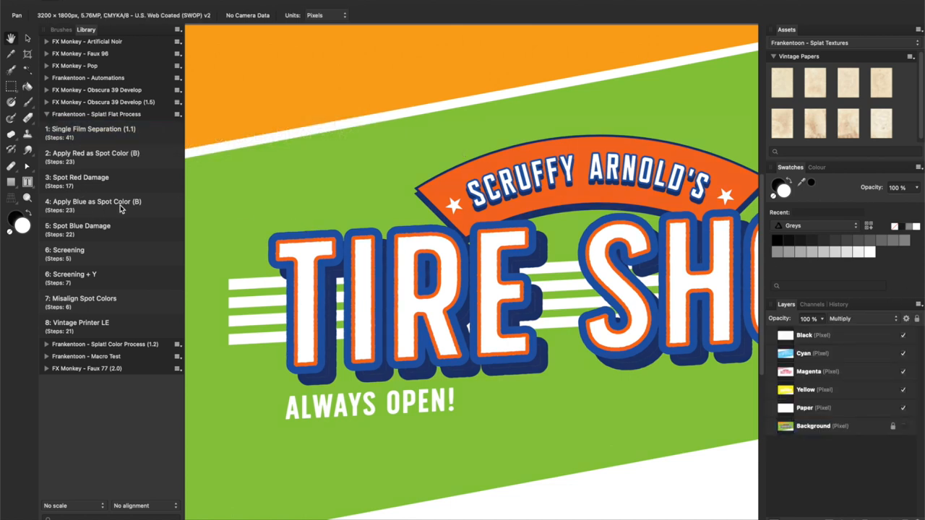
click(93, 152)
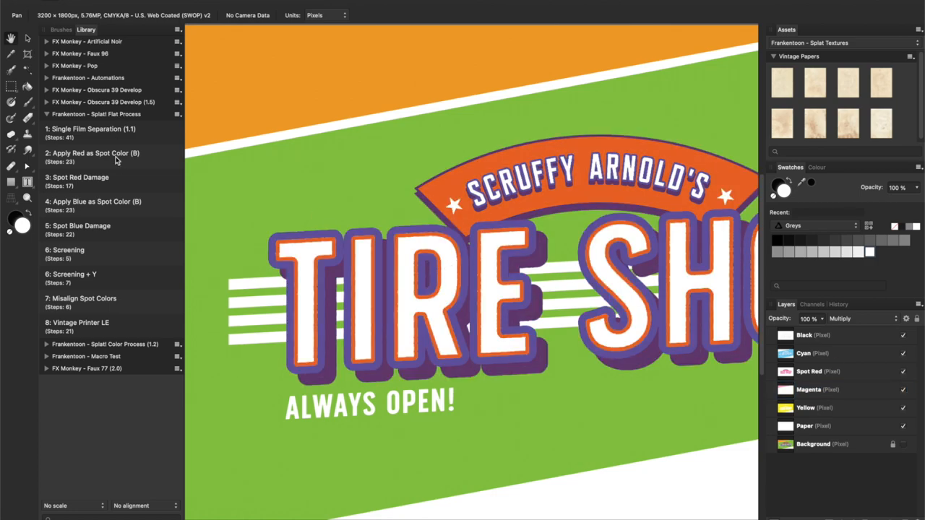
click(76, 177)
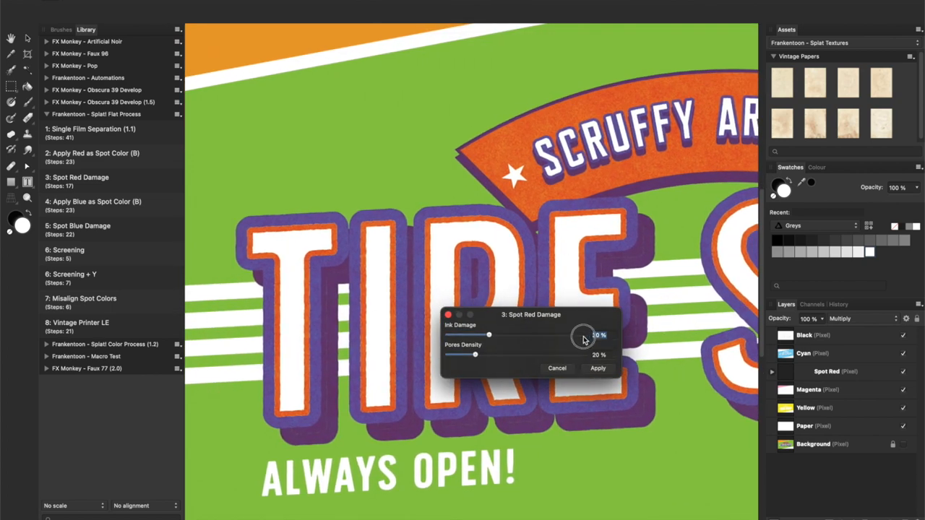
drag(489, 335, 515, 334)
text(30)
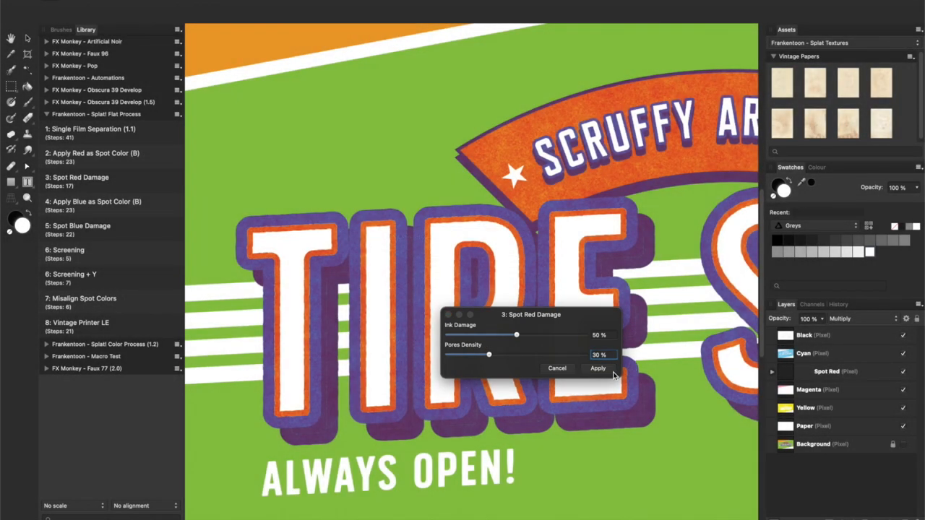
click(597, 369)
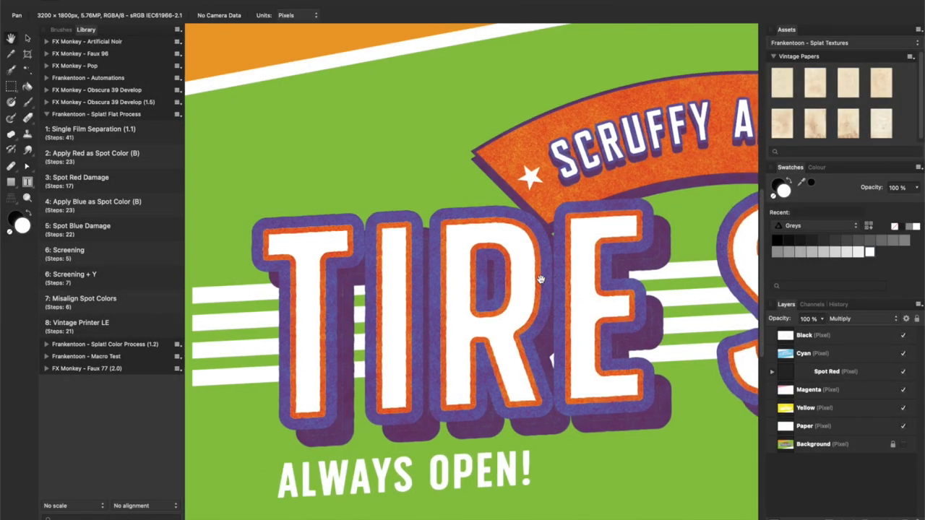
click(835, 371)
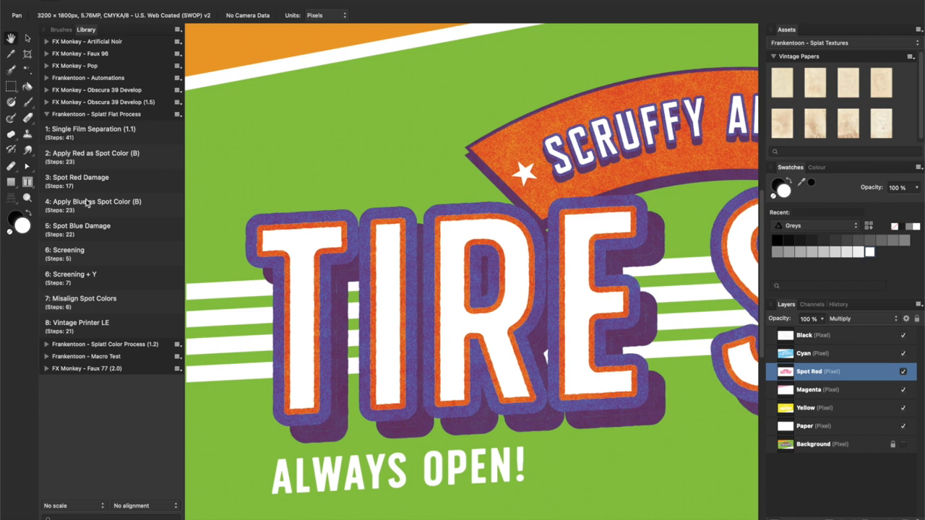
Add a spot blue plate and apply Spot Blue Damage with 50% scratches and 30% ink damage
click(93, 202)
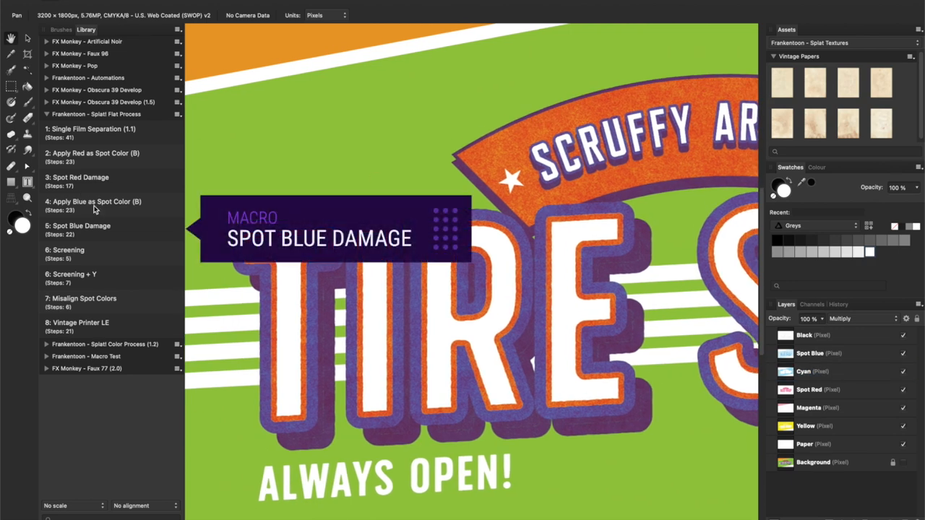
click(79, 229)
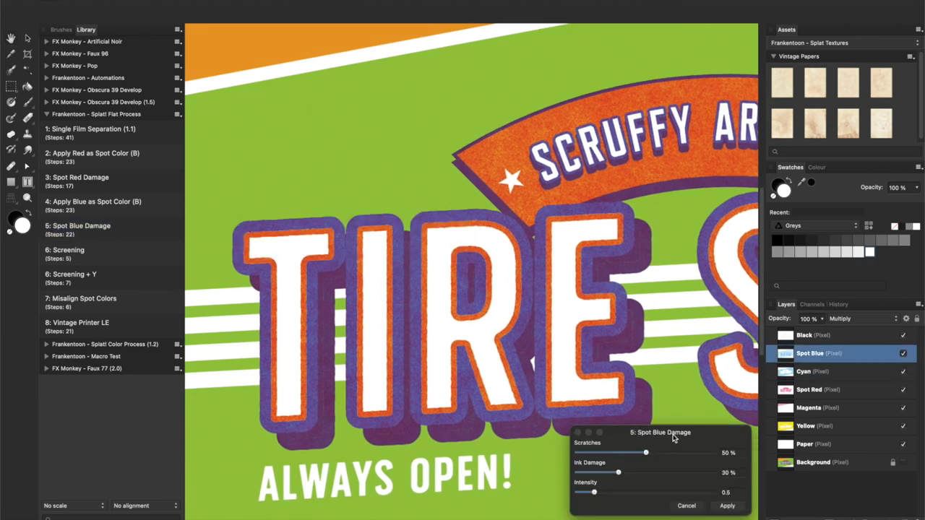
drag(671, 432, 623, 321)
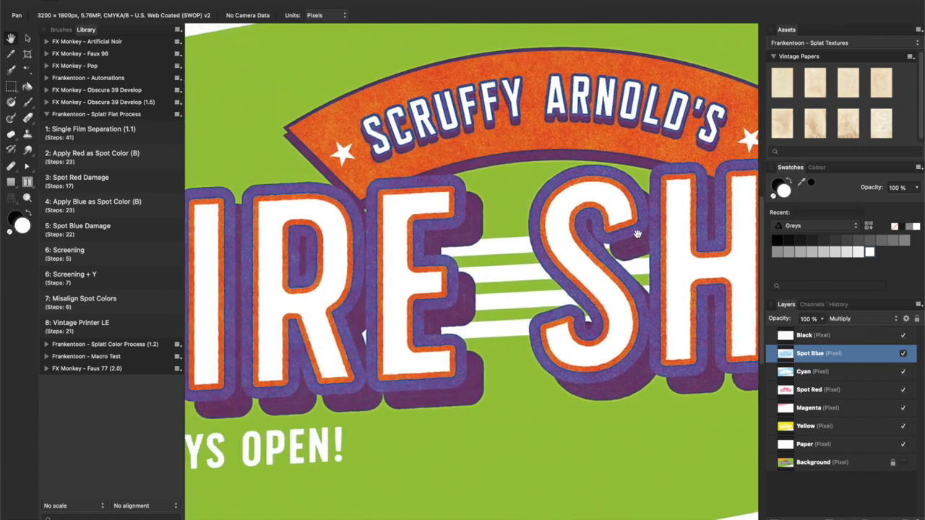
Apply the Screening macro to the logo with 12 px Cyan and Magenta dots
click(66, 250)
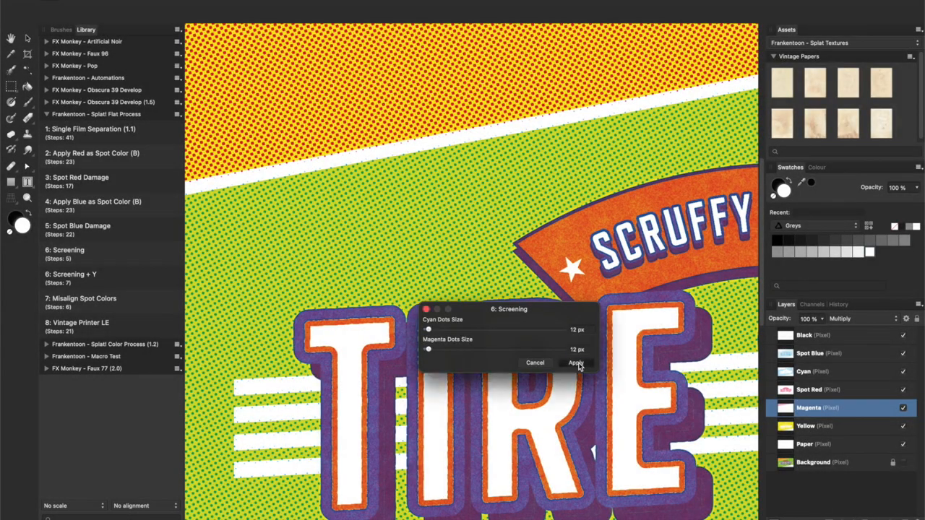
click(577, 362)
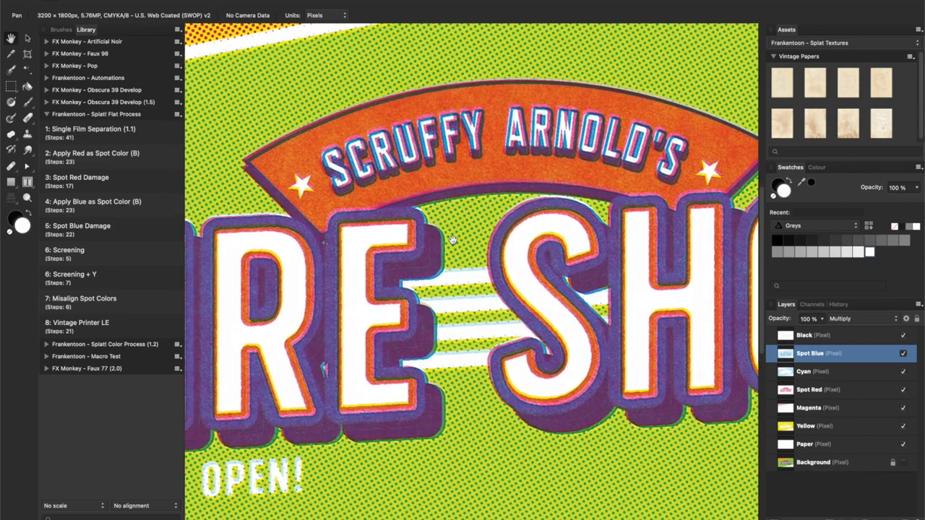
Apply Vintage Printer LE to the logo with Paper Age 70% and Line Work Temperature -15%
click(69, 322)
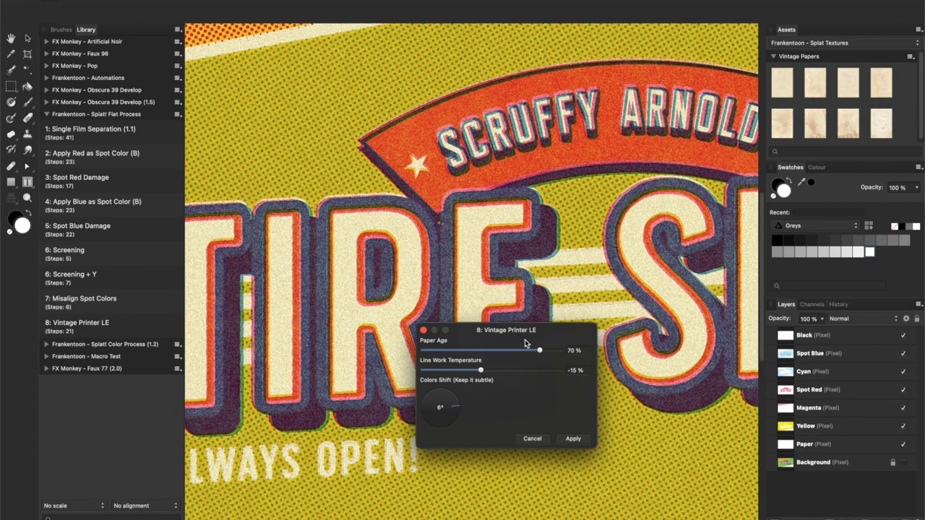
drag(526, 330, 585, 326)
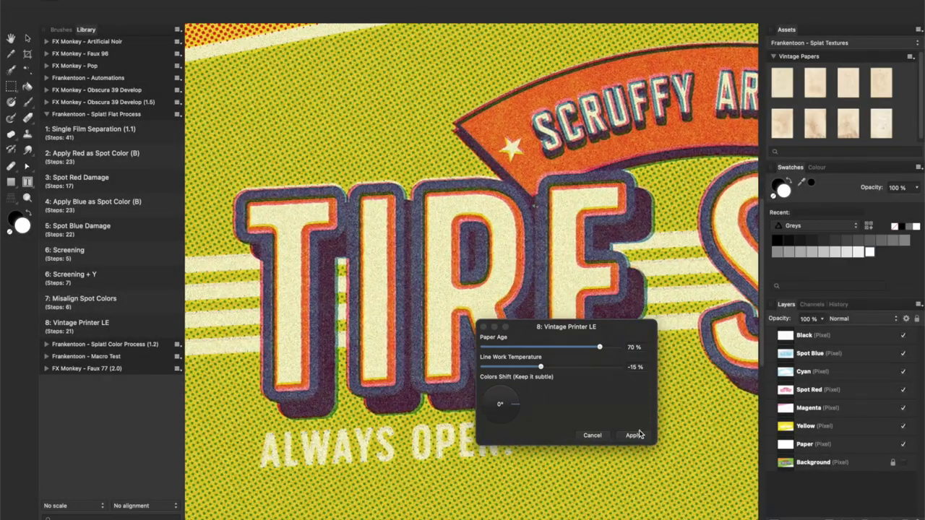
click(630, 436)
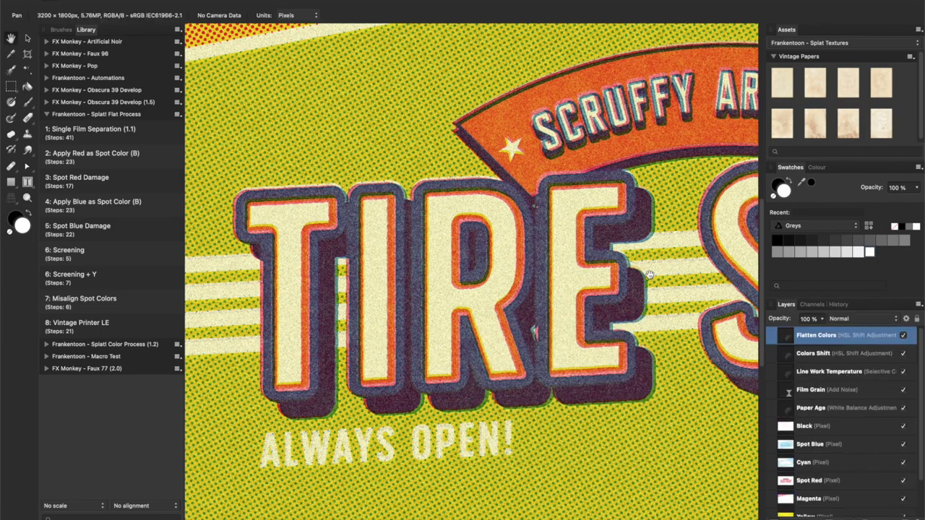